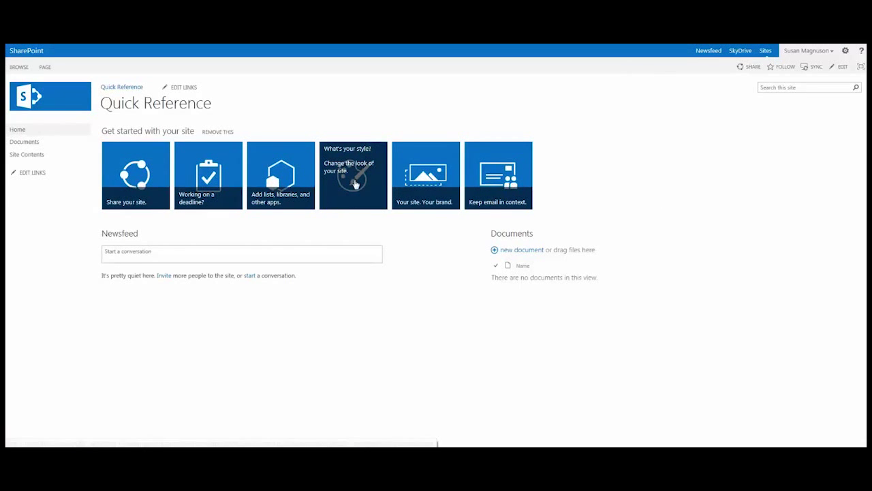
Open Change the look from the 'What's your style?' Get started tile.
click(353, 175)
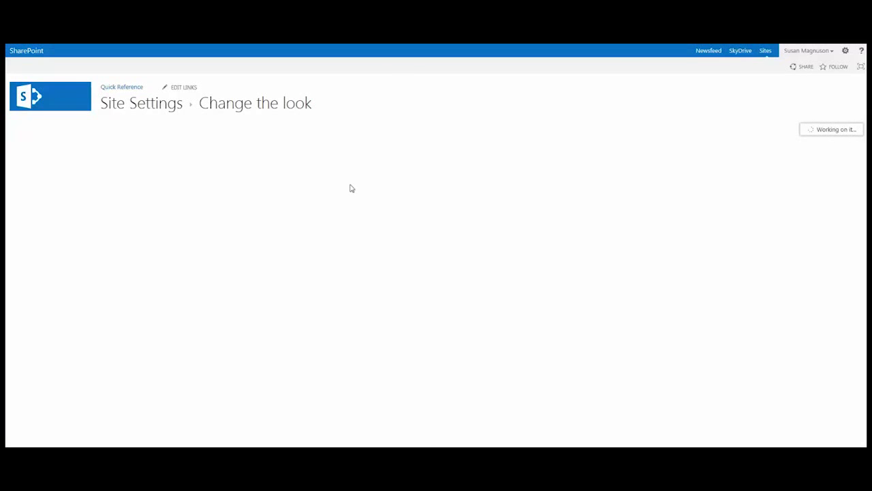
mouse_move(836, 53)
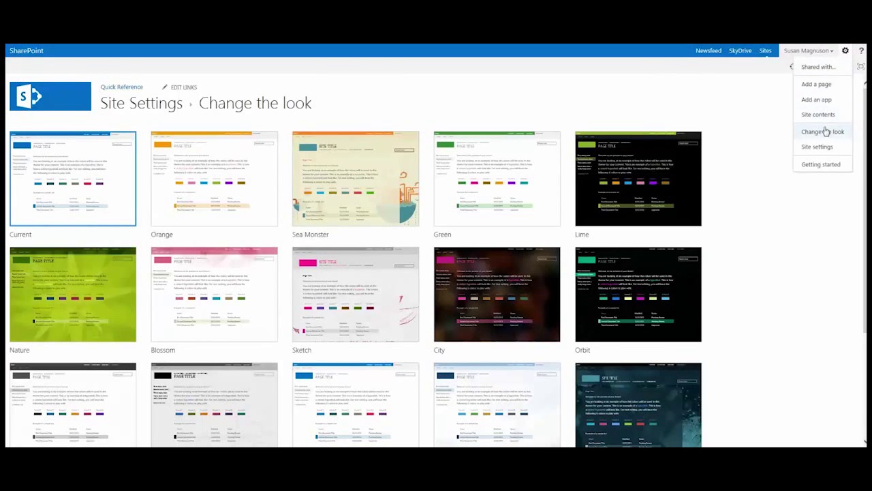
mouse_move(817, 147)
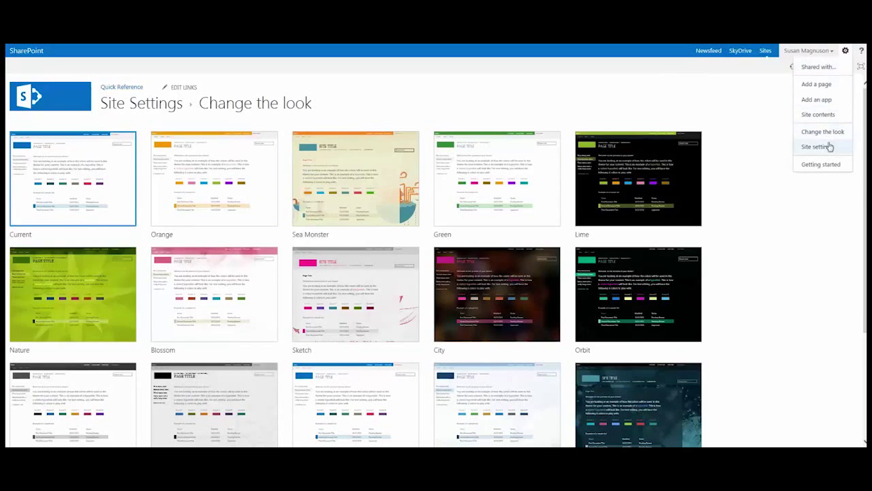
mouse_move(817, 146)
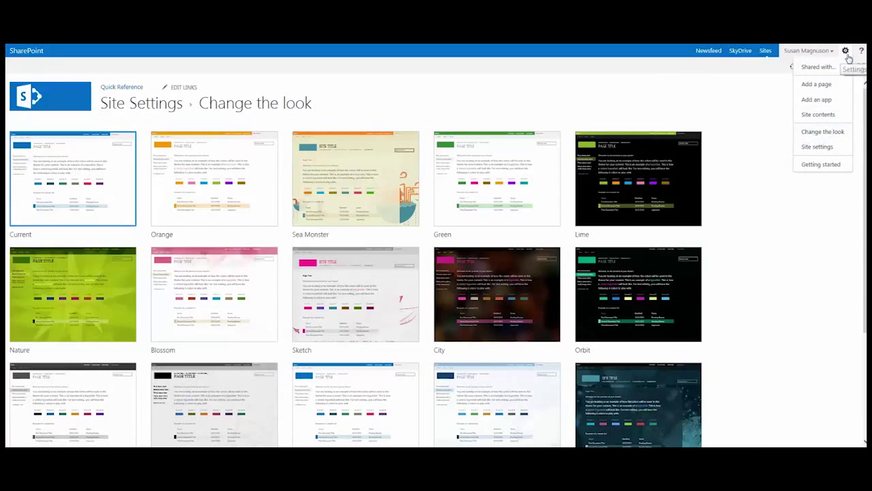
mouse_move(744, 276)
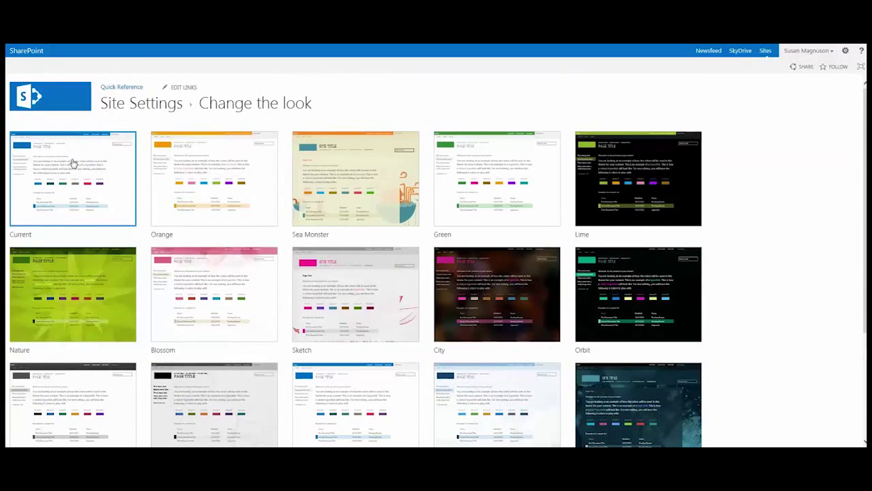
Pick the Current theme in the gallery as the starting point for customisation.
click(73, 179)
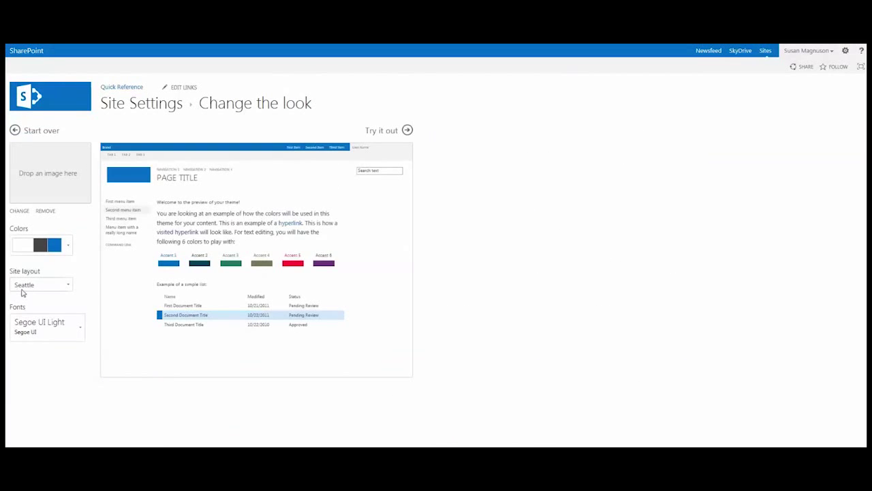
mouse_move(41, 284)
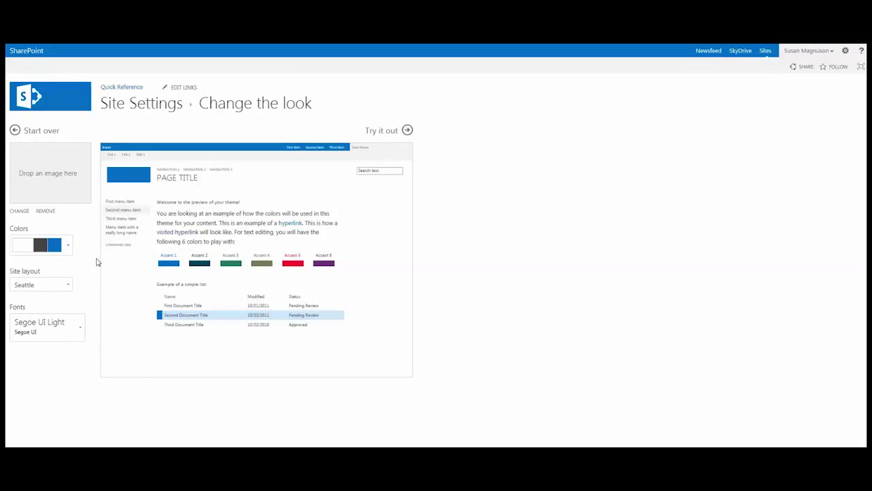
mouse_move(73, 263)
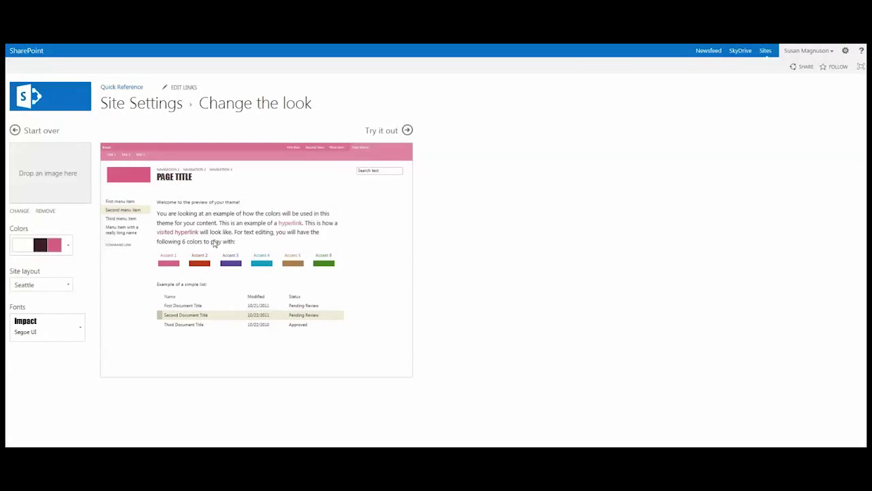
mouse_move(613, 159)
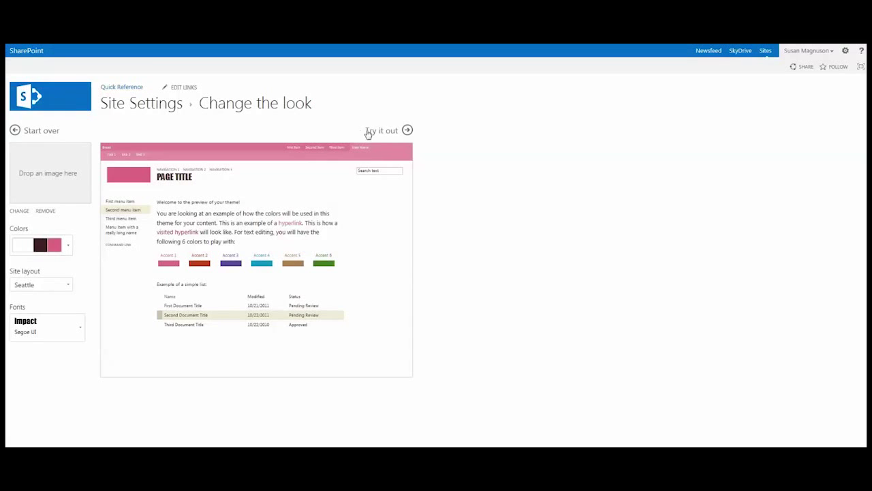
mouse_move(496, 204)
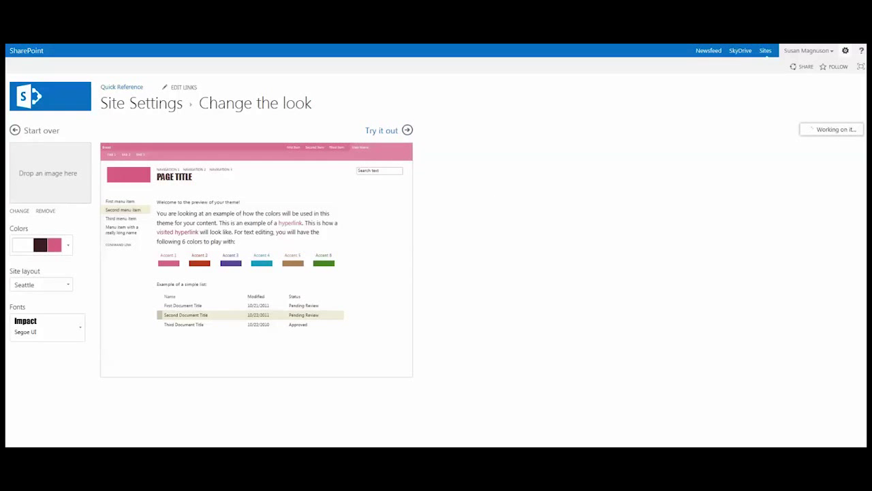
click(381, 130)
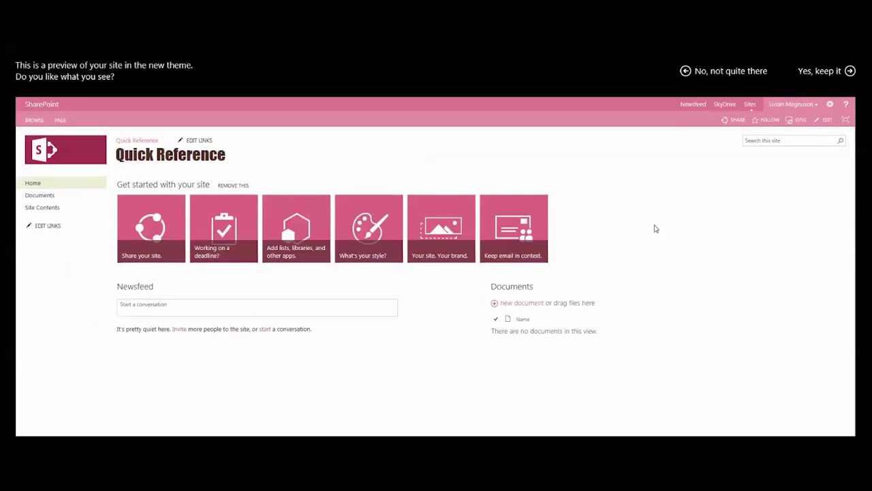
mouse_move(742, 250)
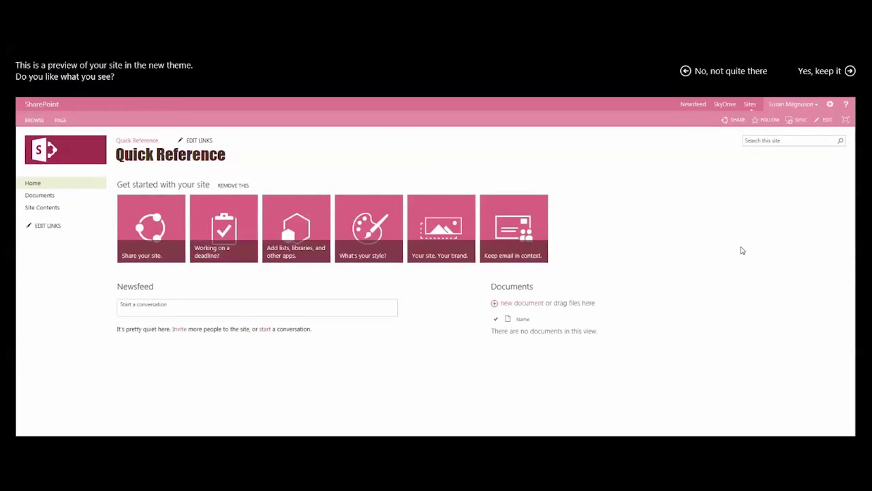
mouse_move(717, 245)
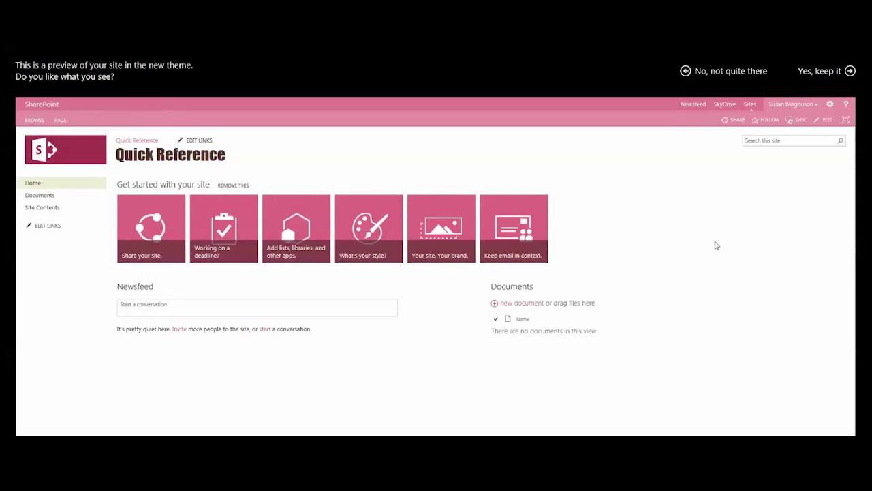
mouse_move(717, 246)
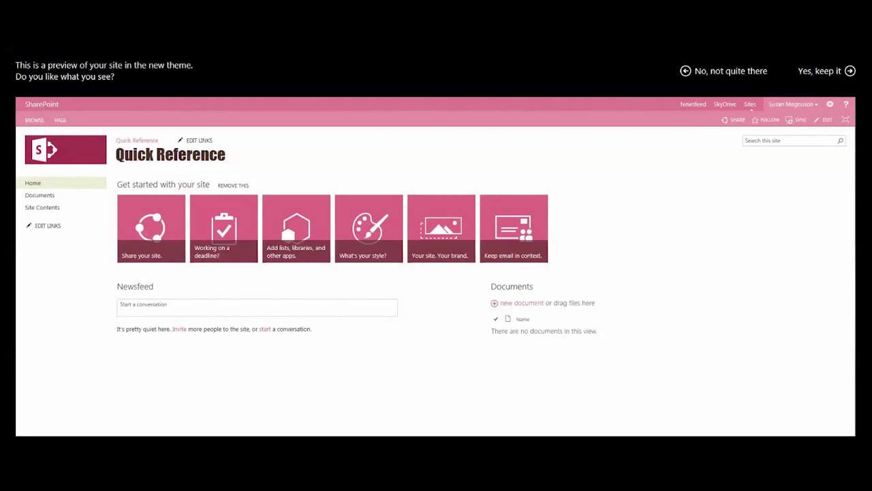
mouse_move(725, 75)
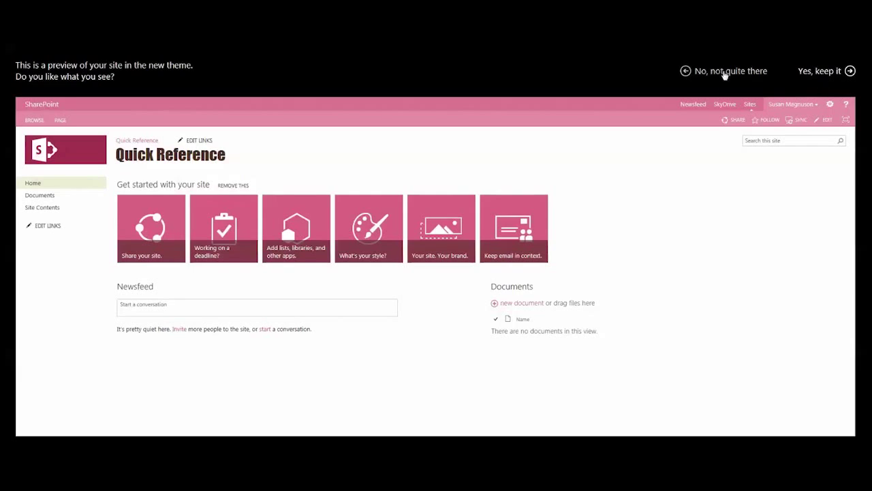
click(729, 71)
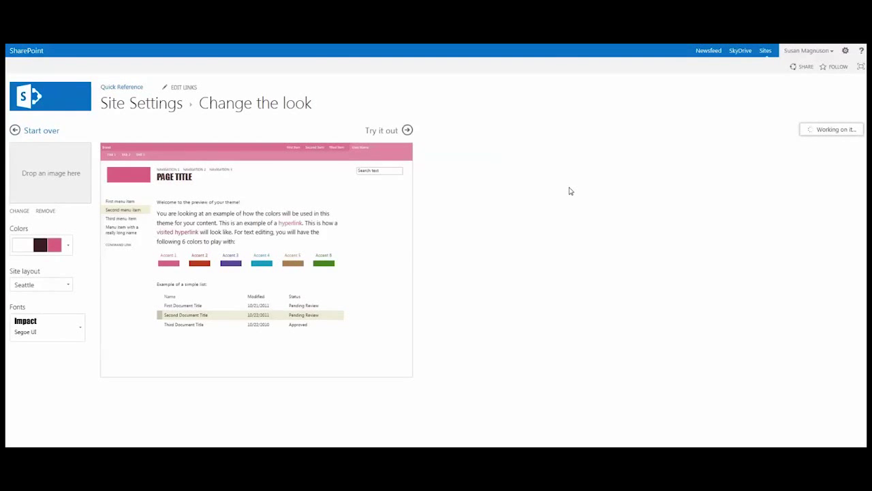
Start over and pick the sky-background theme from the gallery.
click(41, 131)
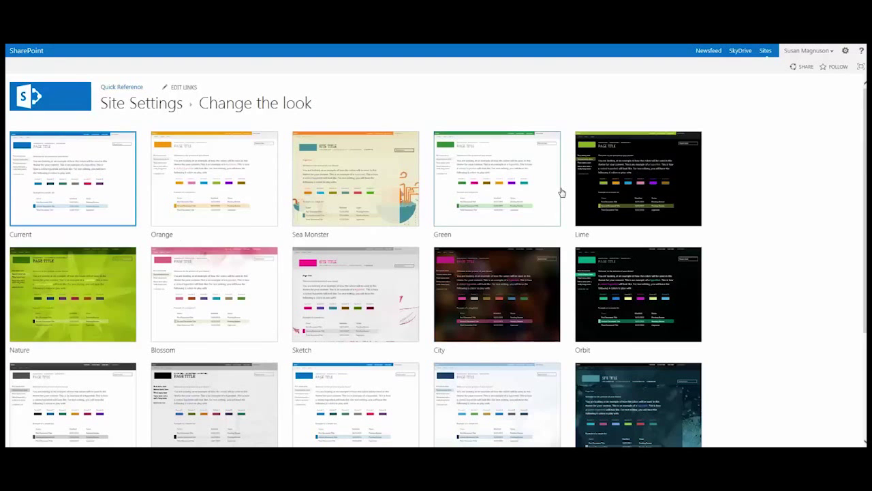
click(73, 179)
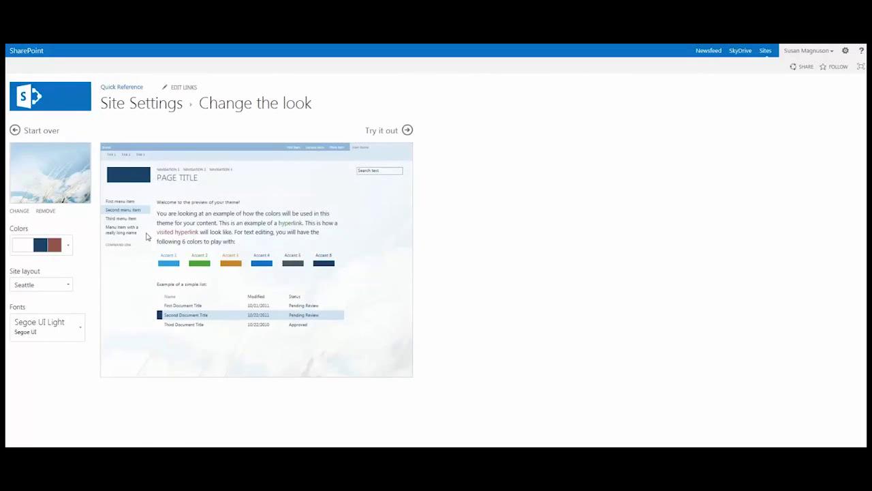
Try red, dark and teal colour schemes, keep the original blue, and choose Blueprint MT Pro / Corbel fonts.
click(67, 243)
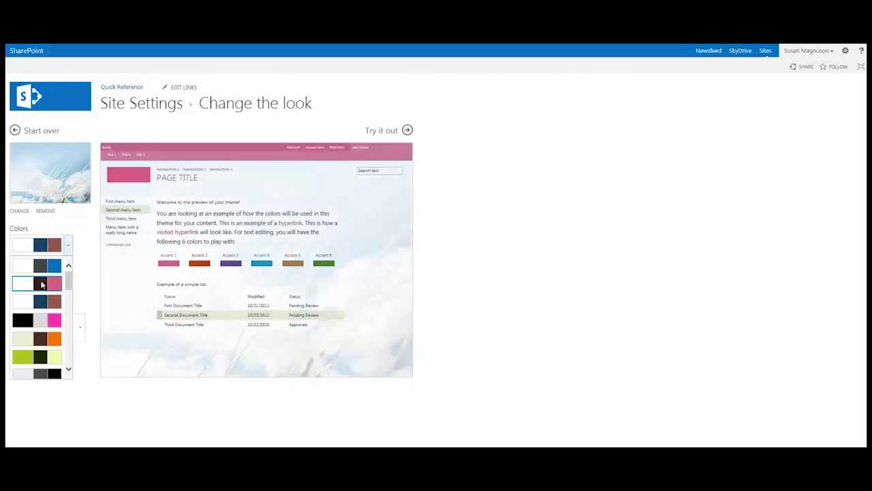
click(37, 284)
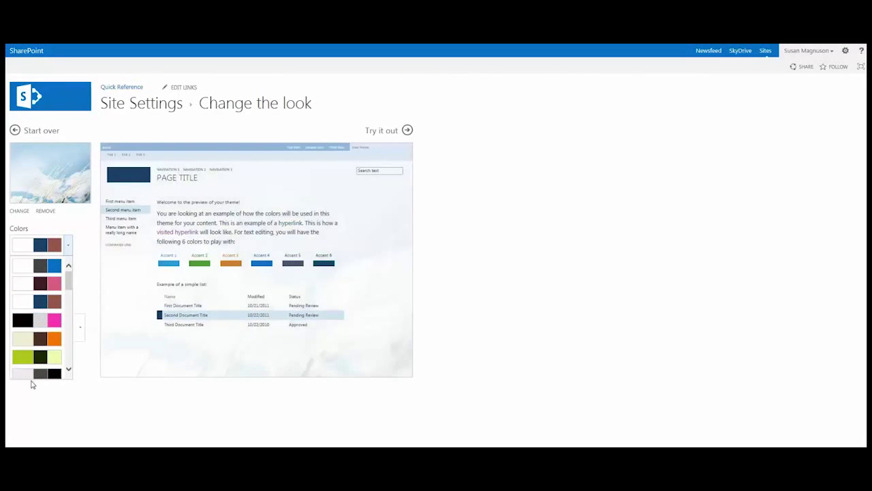
click(37, 355)
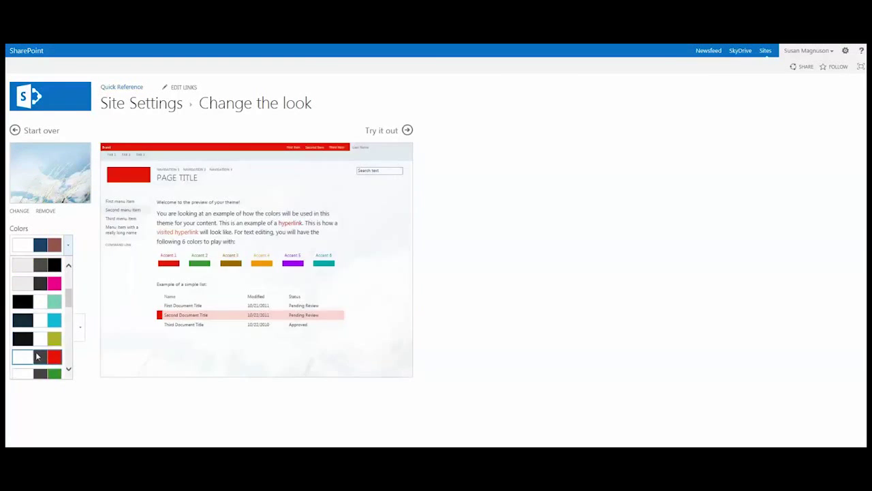
click(22, 319)
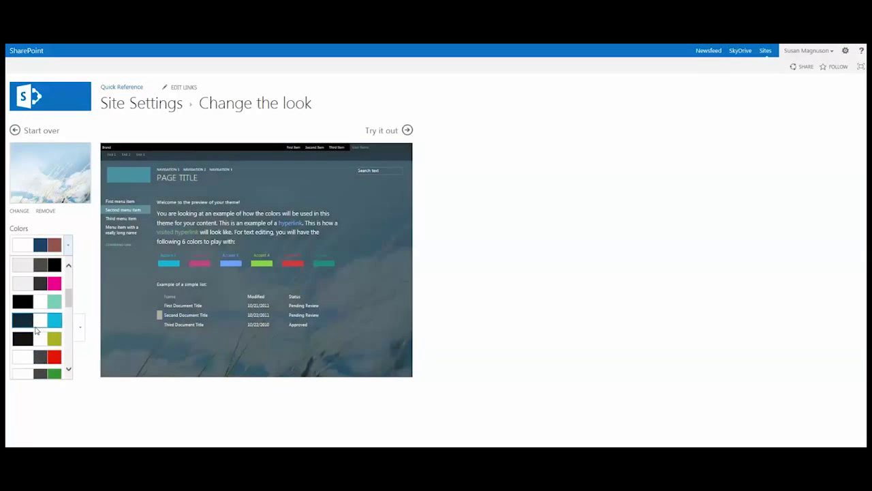
click(38, 356)
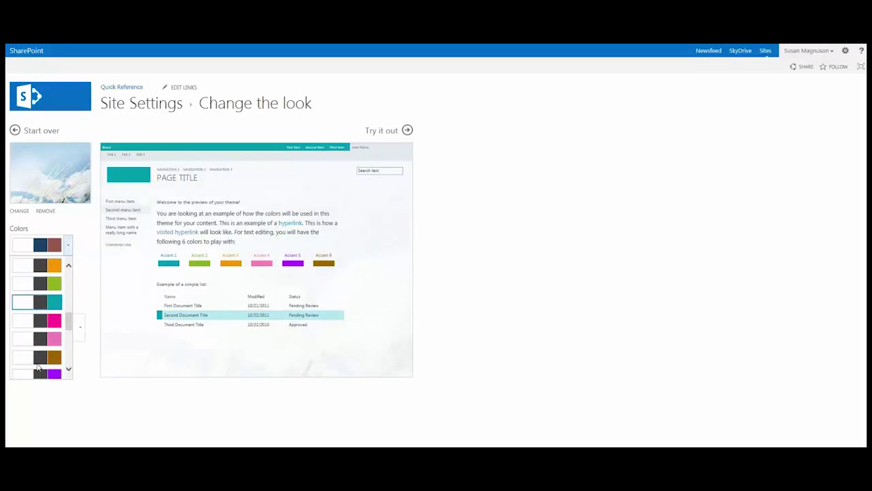
click(37, 368)
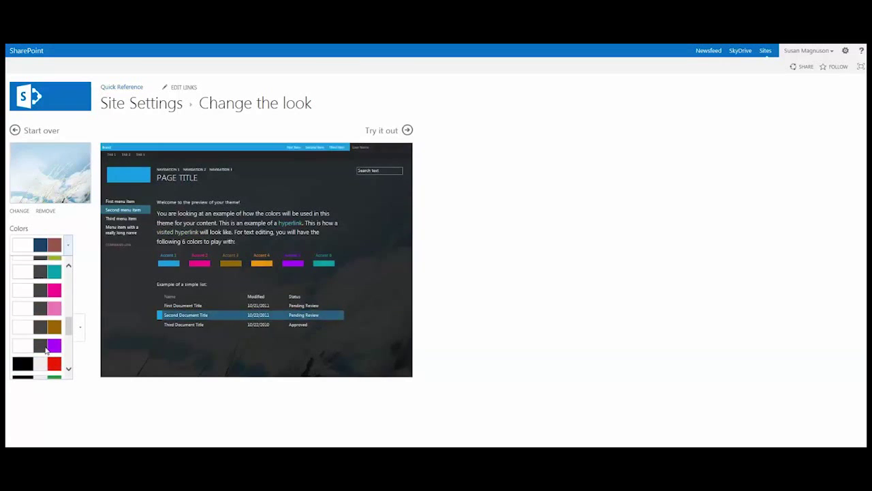
click(41, 338)
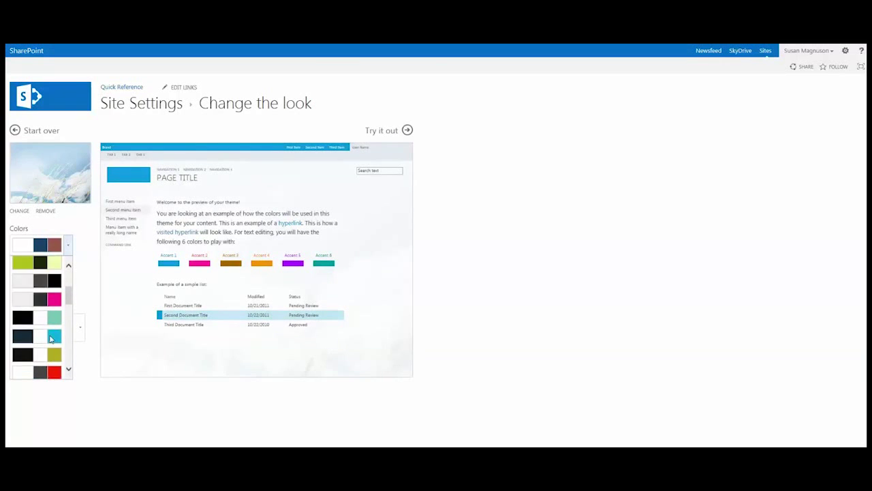
click(41, 344)
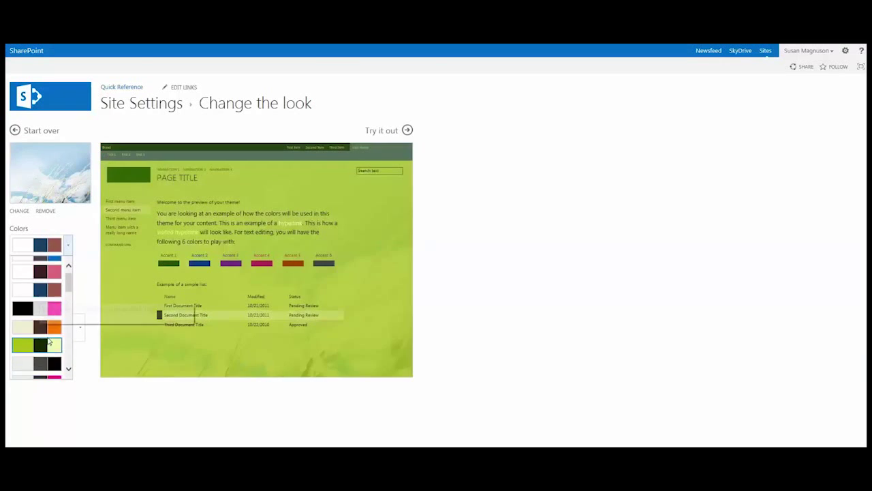
click(39, 264)
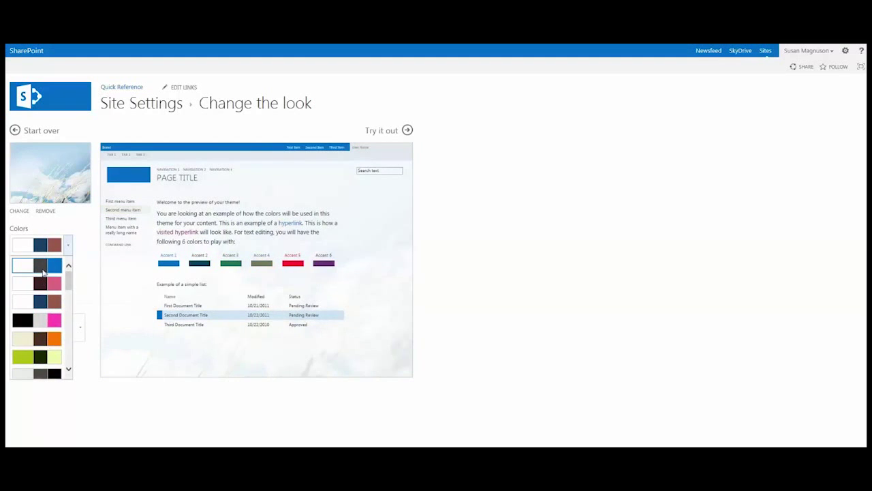
click(38, 265)
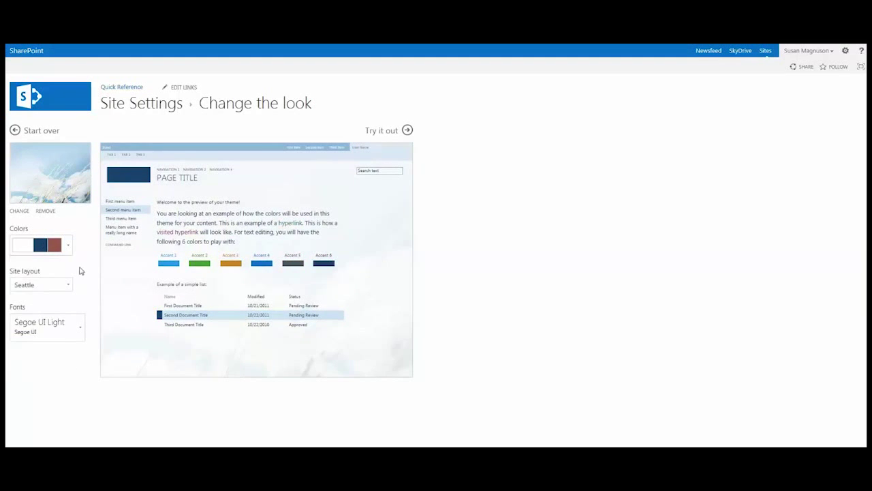
mouse_move(70, 185)
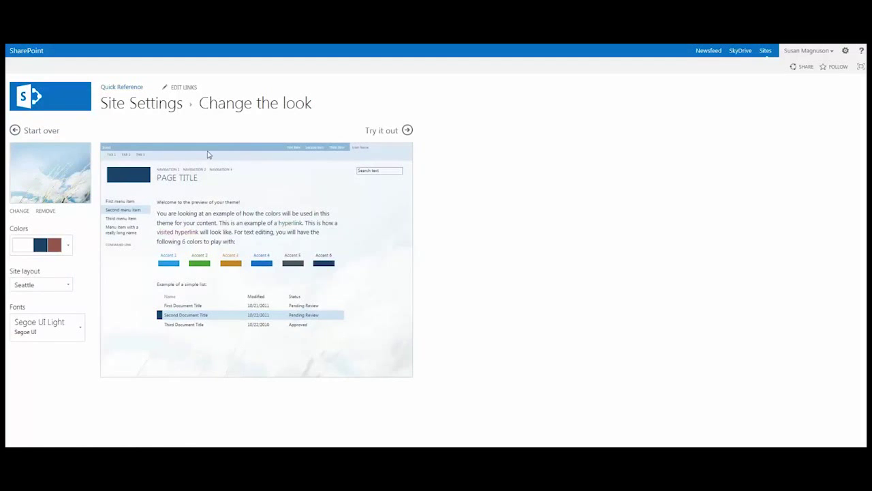
mouse_move(389, 263)
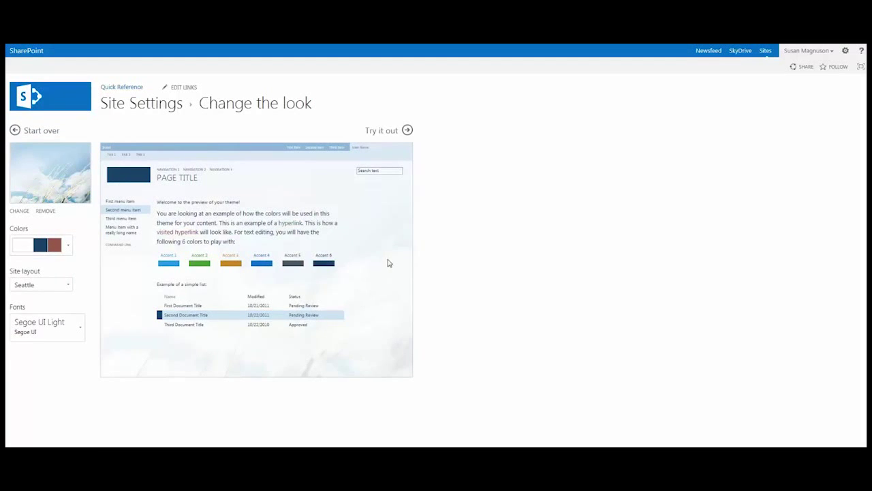
mouse_move(392, 260)
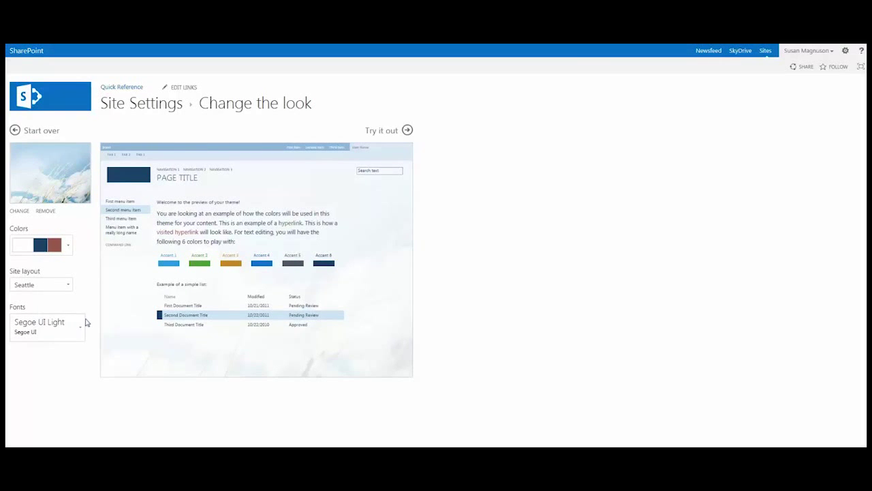
click(80, 325)
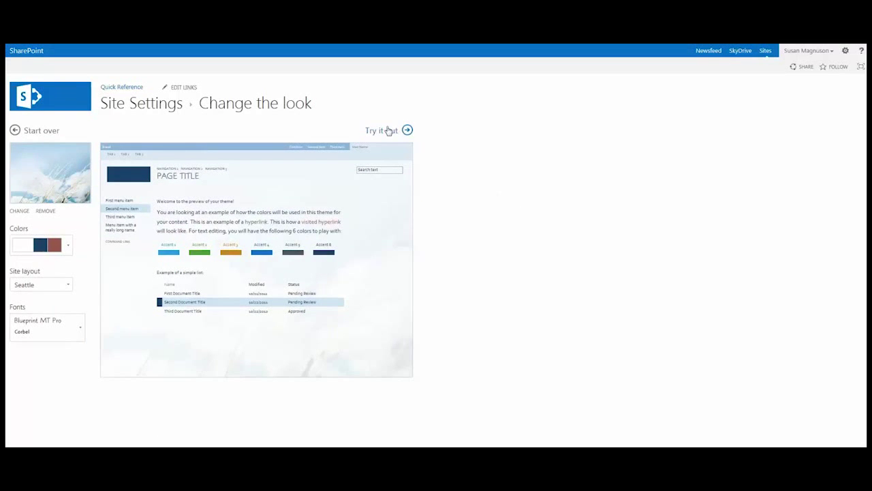
mouse_move(380, 130)
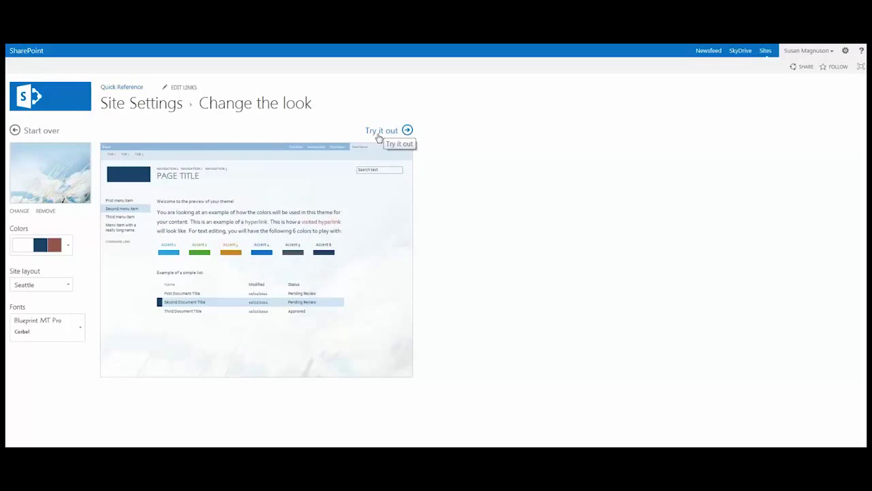
Preview the whole site in the sky theme with Blueprint MT Pro and Corbel fonts.
click(382, 130)
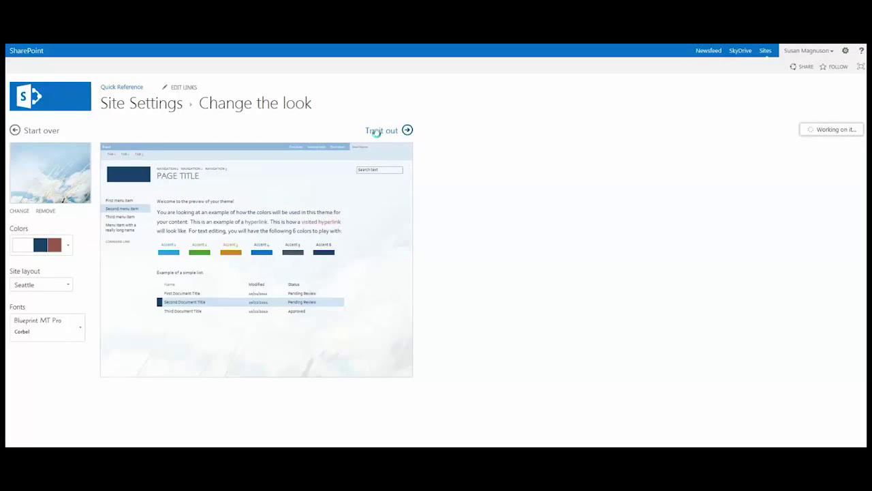
mouse_move(740, 50)
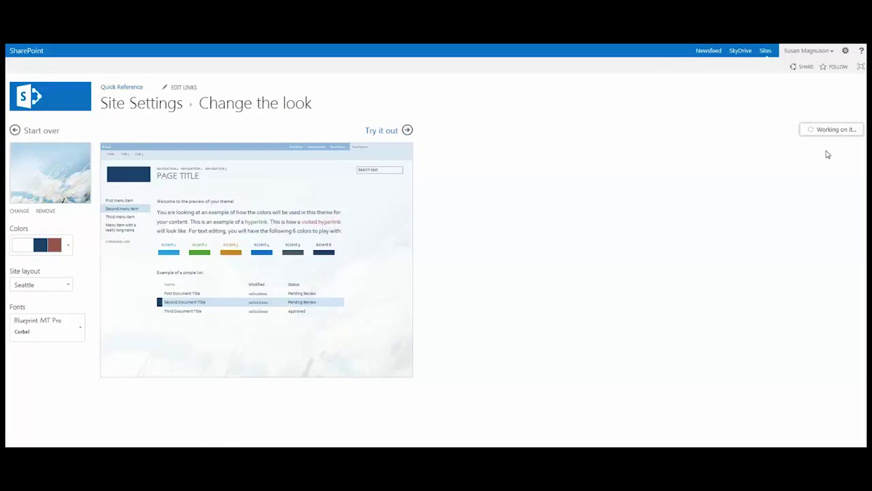
click(382, 130)
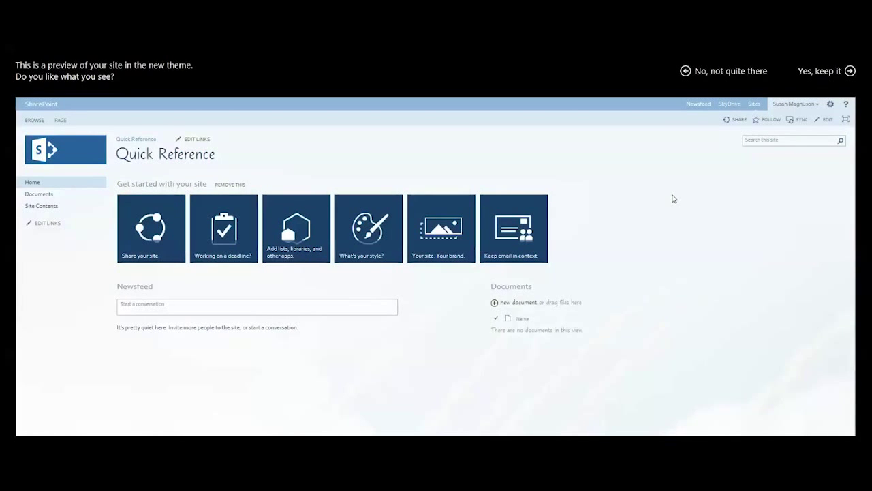
mouse_move(648, 203)
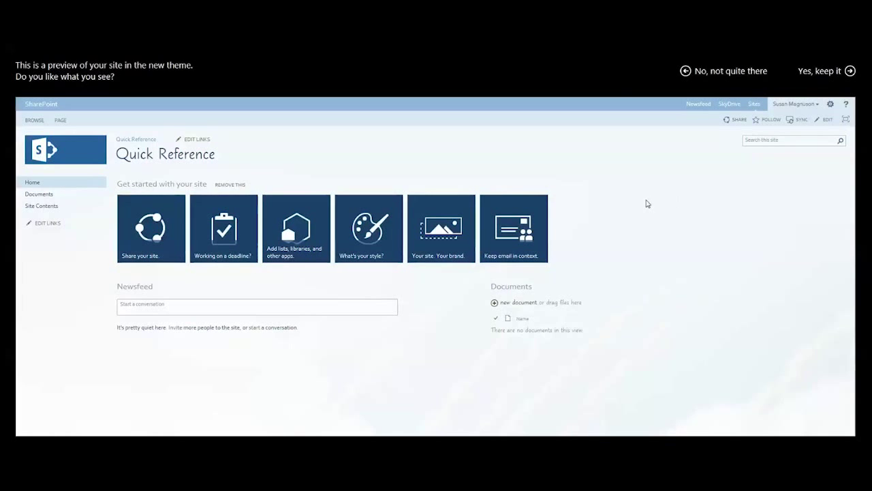
mouse_move(659, 221)
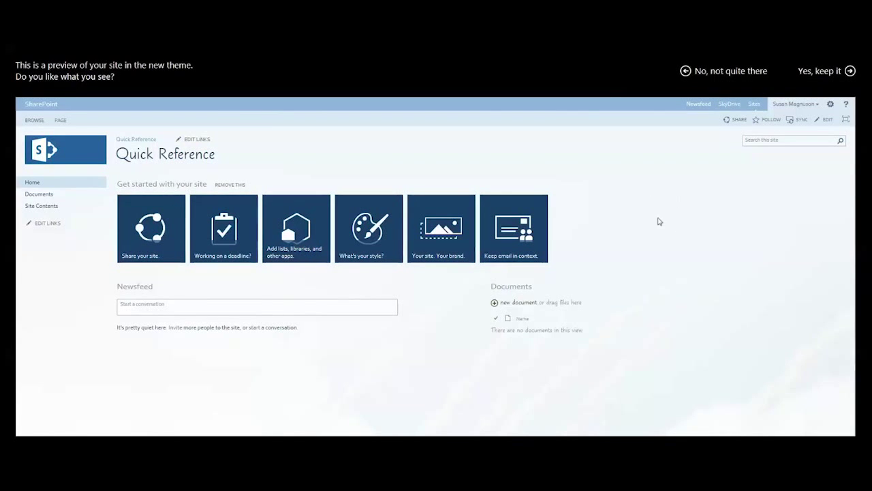
mouse_move(666, 170)
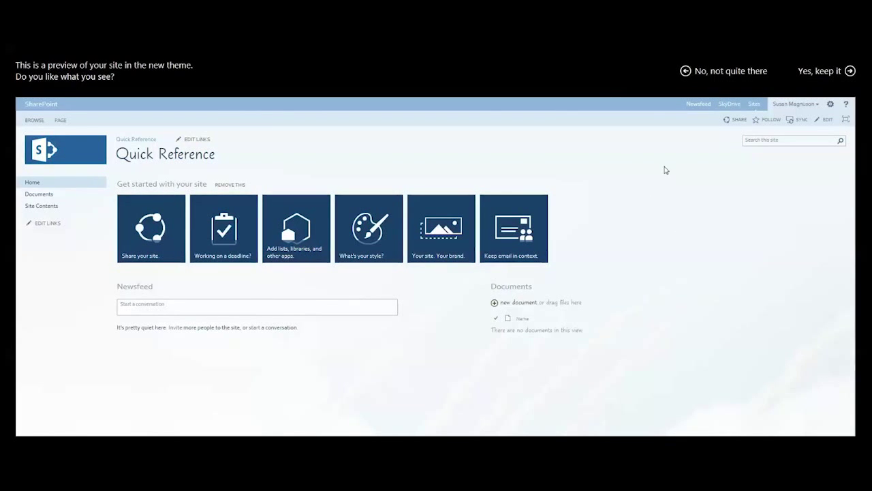
mouse_move(728, 268)
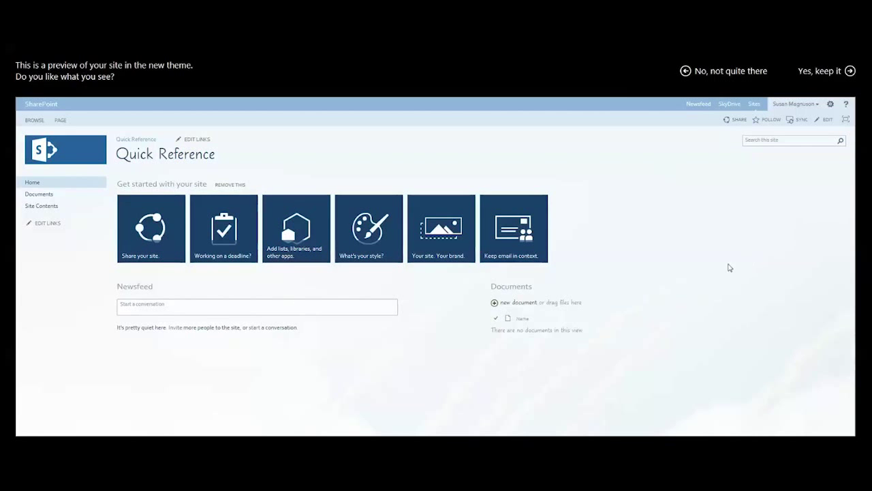
Keep the sky theme and remove the 'Get started with your site' tiles.
click(849, 71)
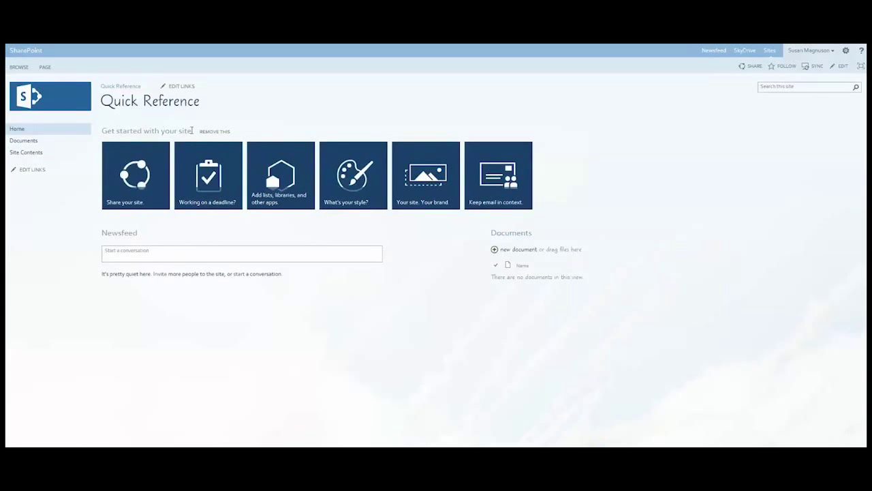
mouse_move(214, 134)
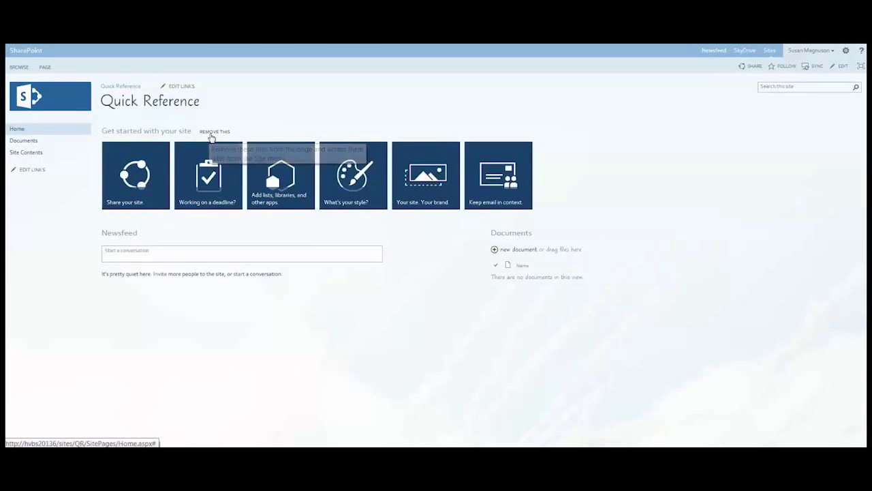
click(214, 131)
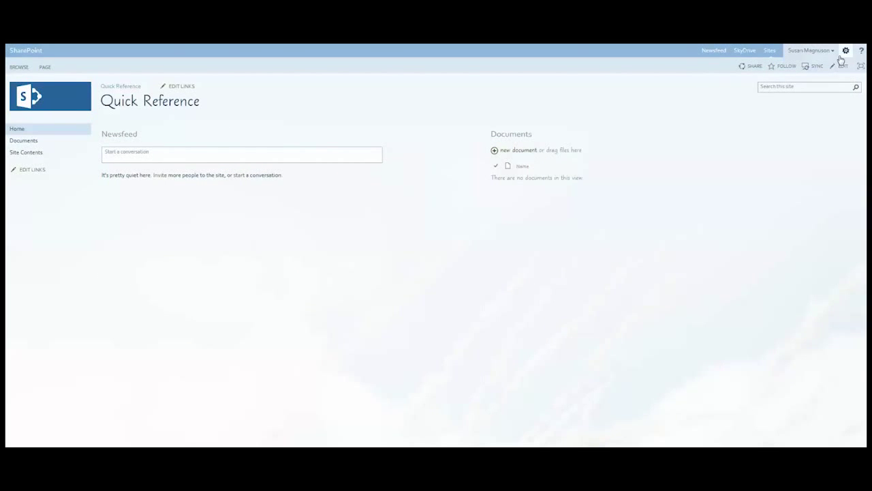
click(846, 50)
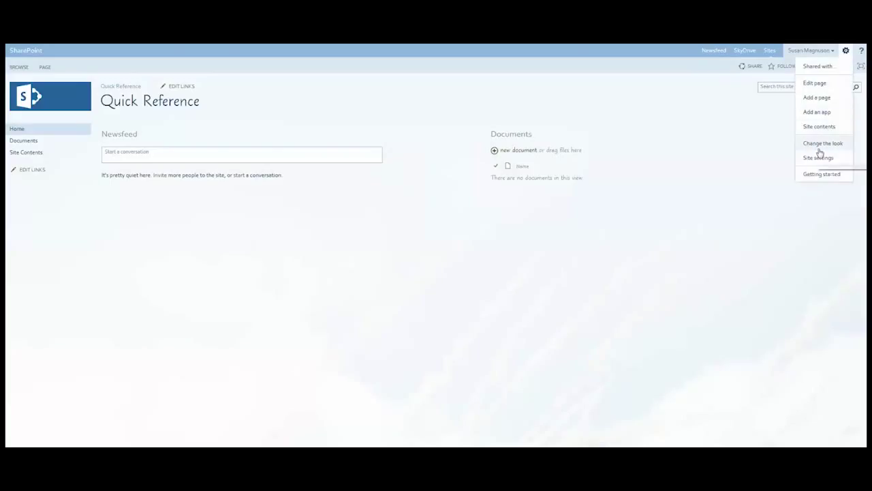
mouse_move(733, 152)
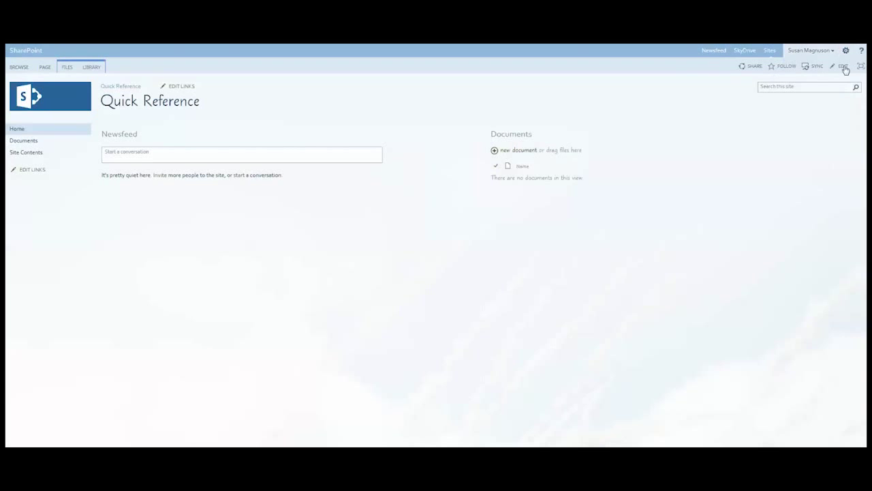
Edit the home page and insert the Media and Content 'Get started with your site' web part.
click(843, 66)
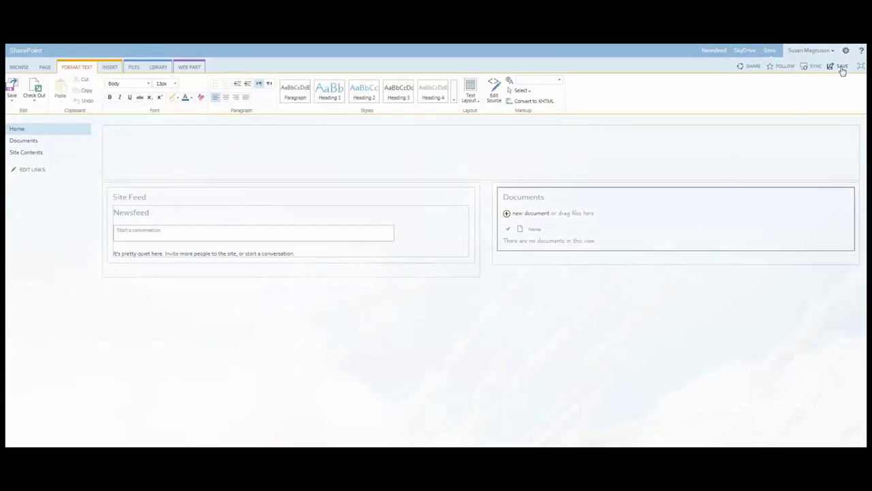
mouse_move(134, 67)
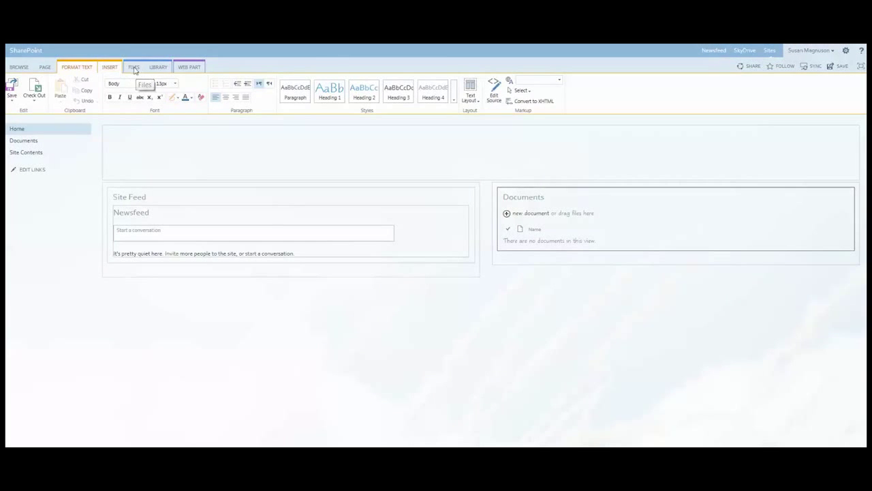
click(109, 67)
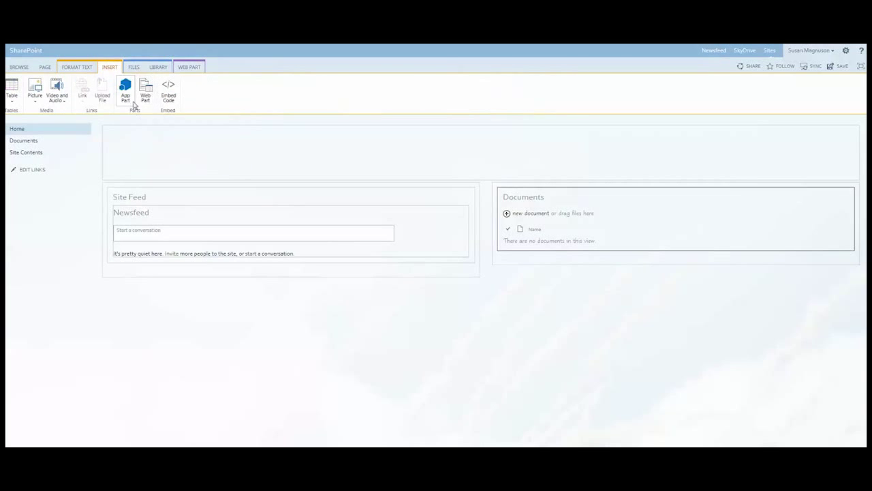
click(146, 92)
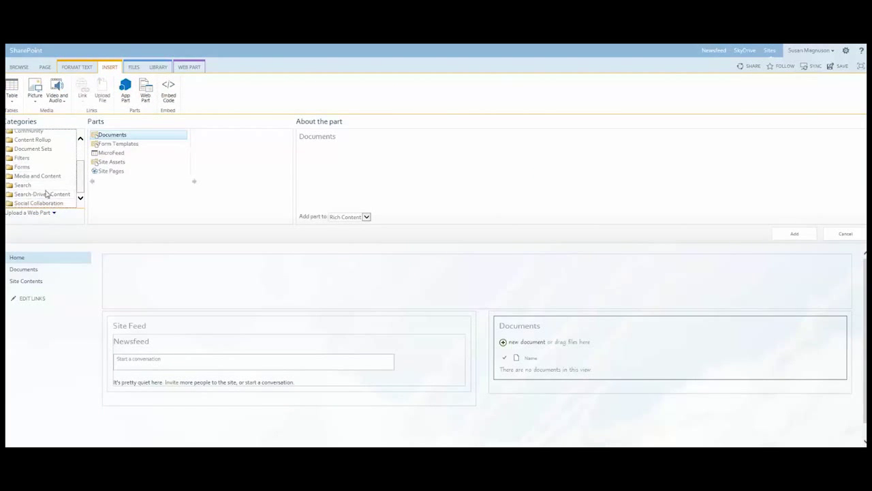
click(38, 176)
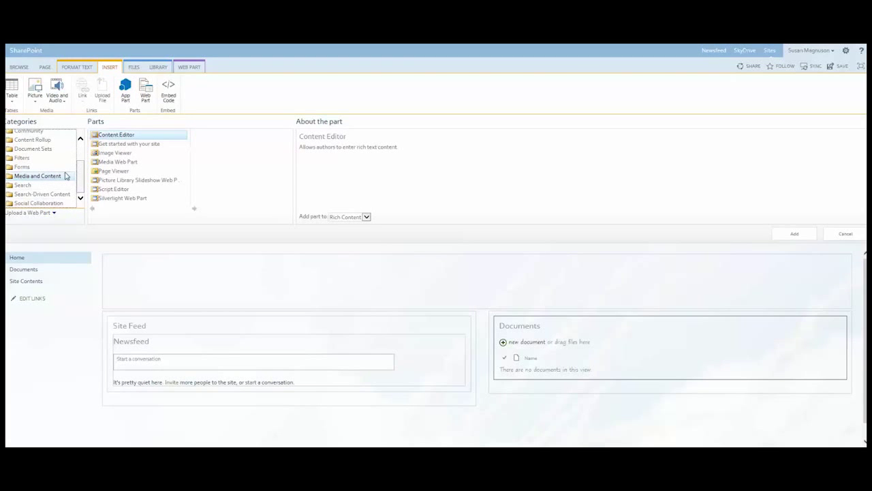
click(129, 144)
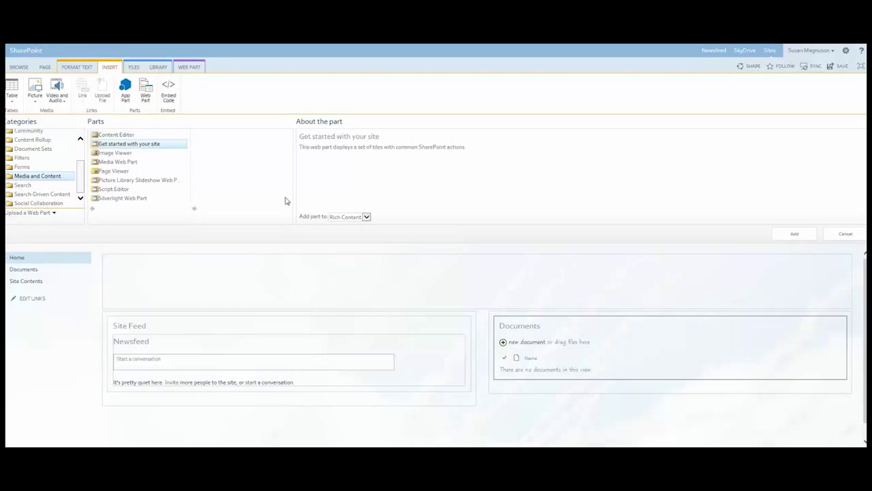
click(793, 233)
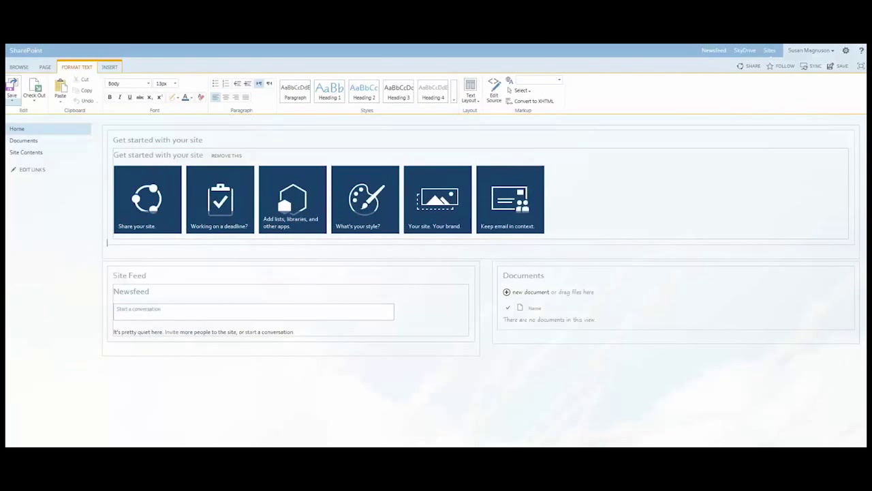
Save the edited home page and leave edit mode.
click(12, 89)
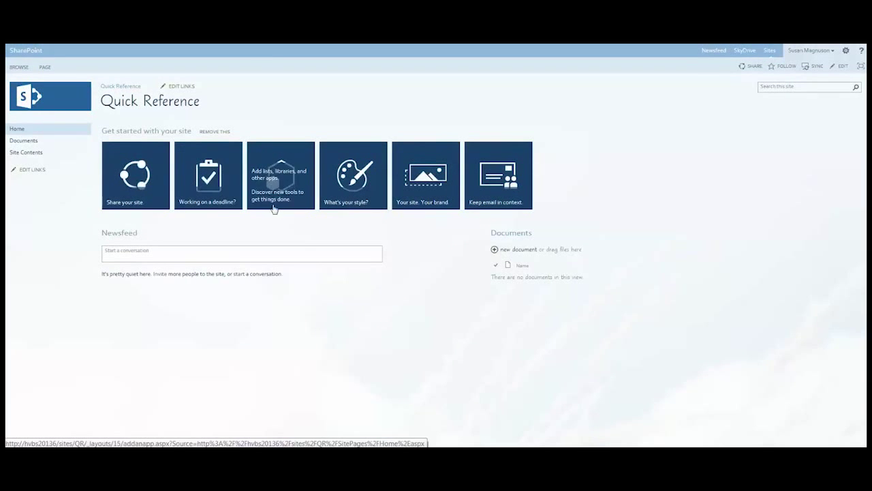
mouse_move(668, 284)
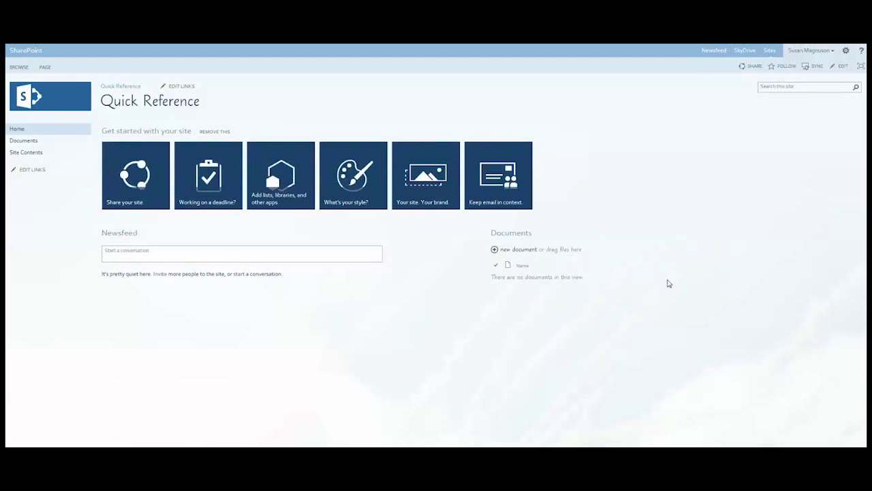
mouse_move(712, 238)
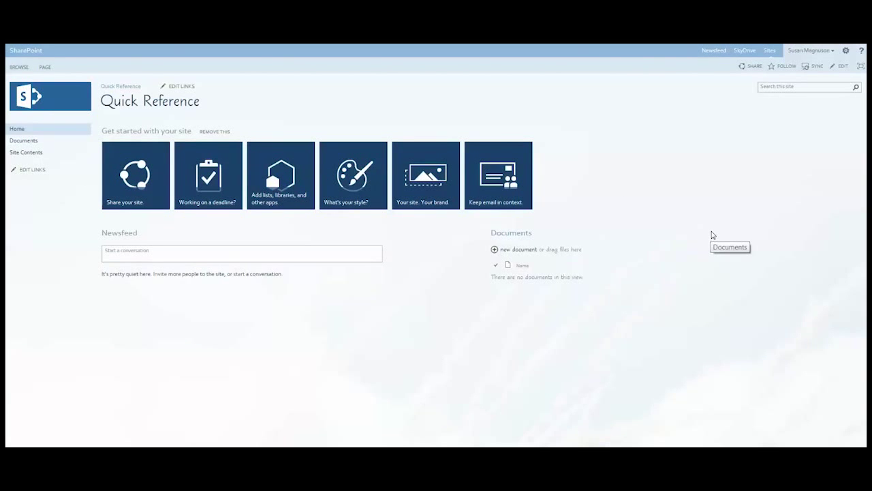
mouse_move(310, 378)
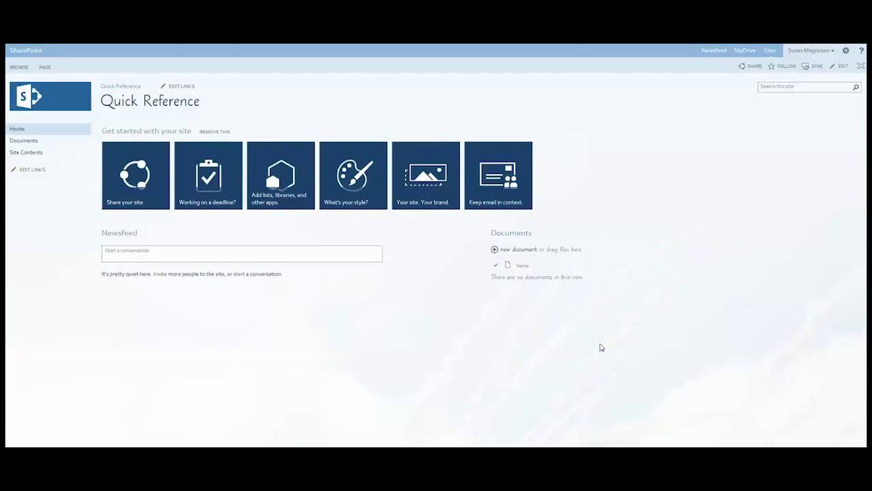
mouse_move(675, 273)
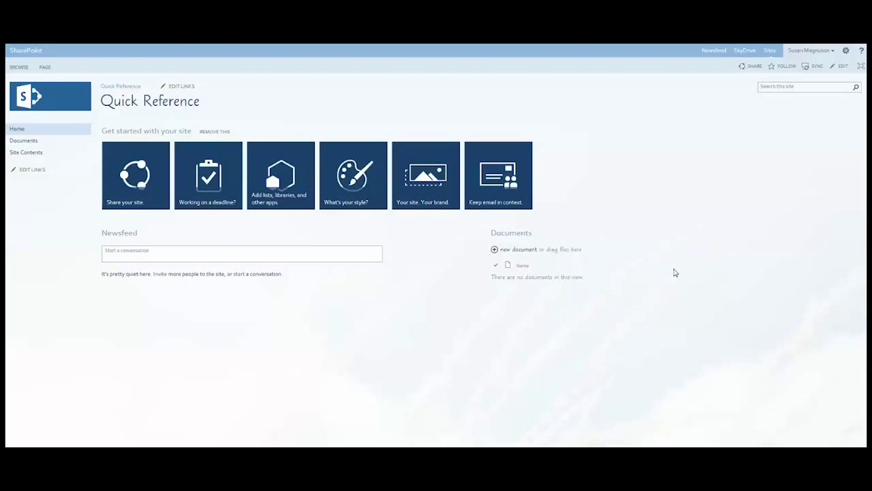